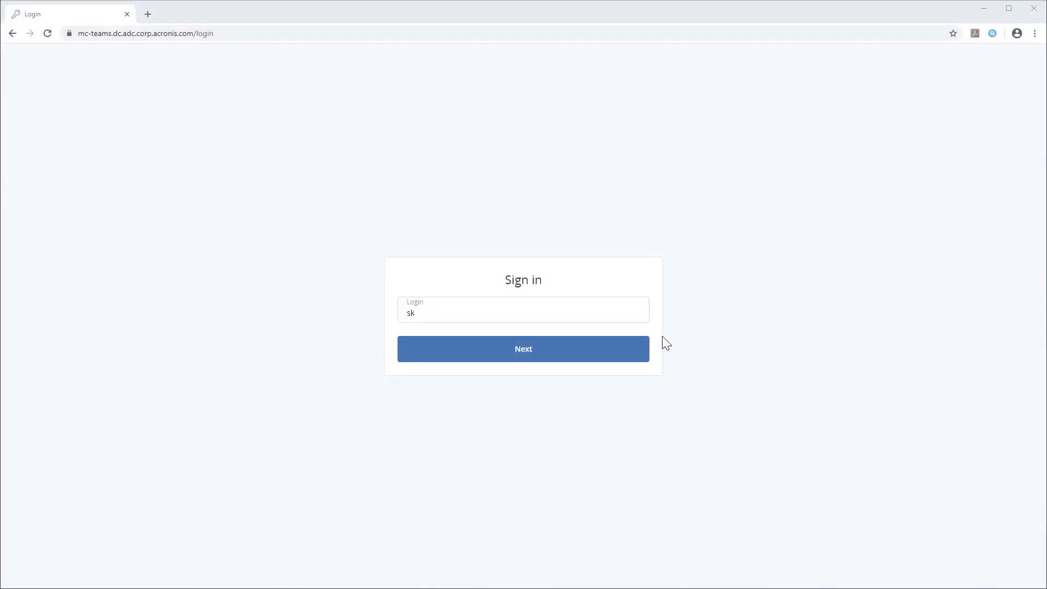
Step: Sign in with the account password and enter the Cyber Protection service from My services
{"action": "left_click", "coordinate": [522, 349]}
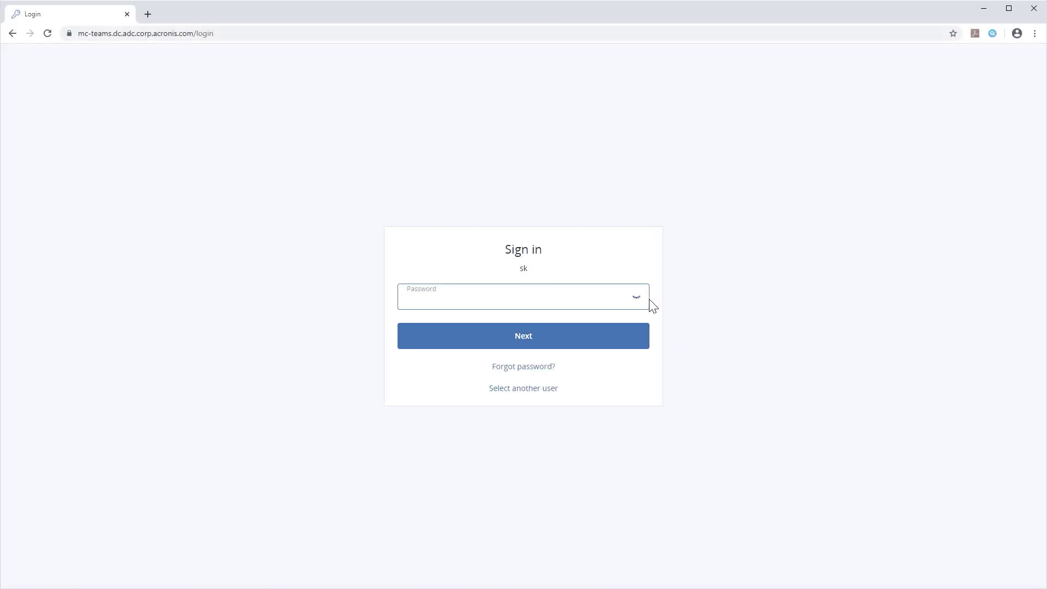
{"action": "type", "text": "password"}
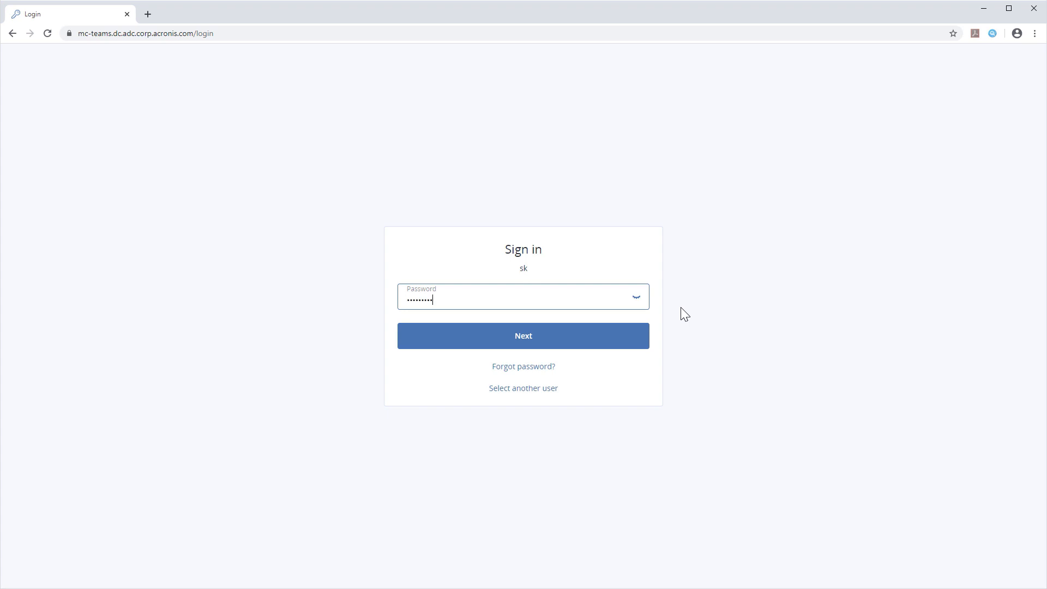
{"action": "left_click", "coordinate": [522, 335]}
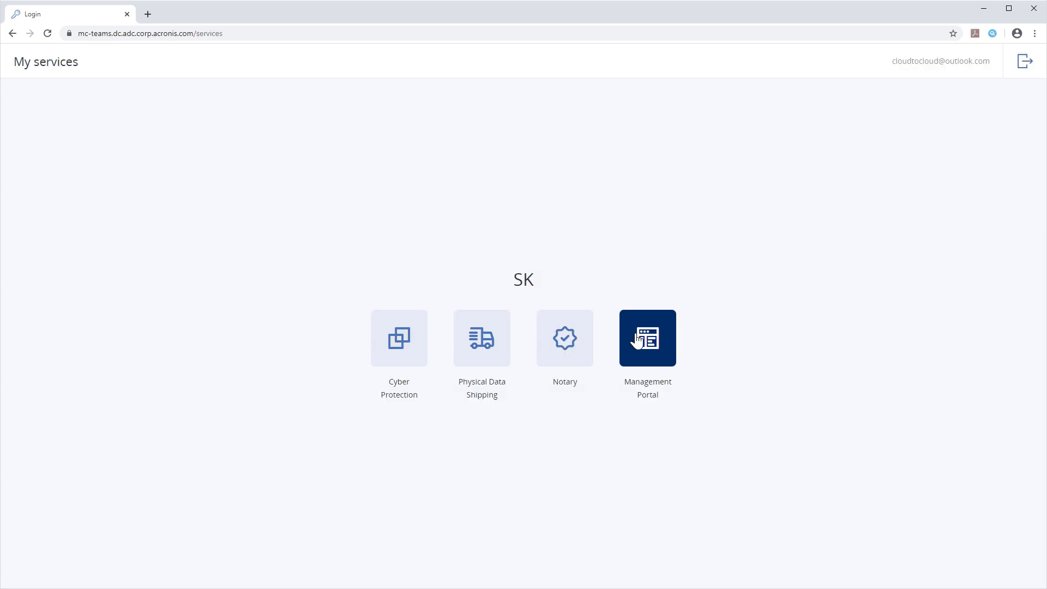
{"action": "left_click", "coordinate": [645, 337]}
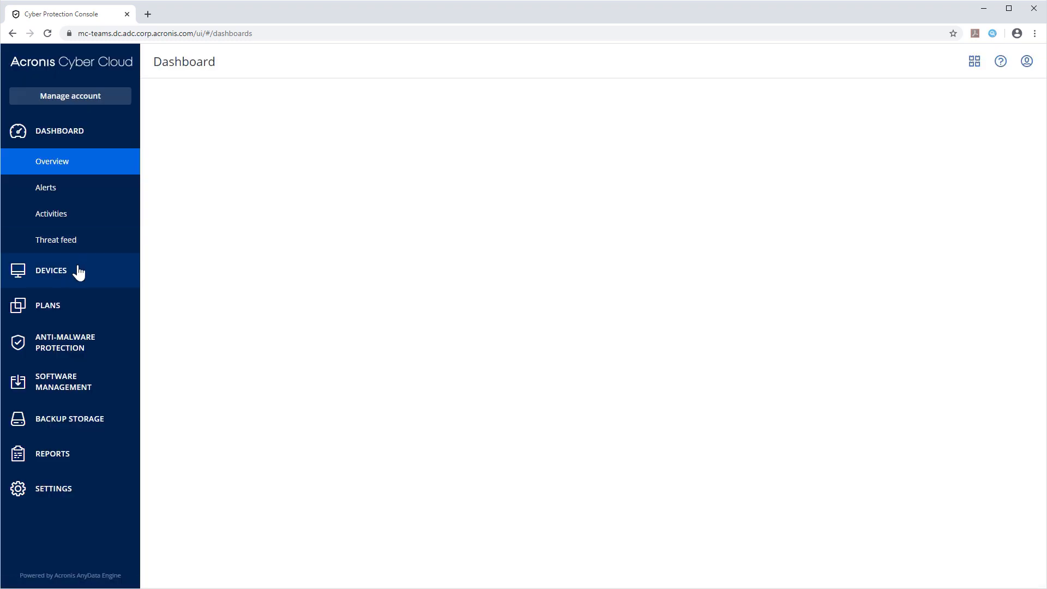
Step: Show the Microsoft Office 365 resources under Devices and scroll the Add devices panel to Applications
{"action": "left_click", "coordinate": [51, 270]}
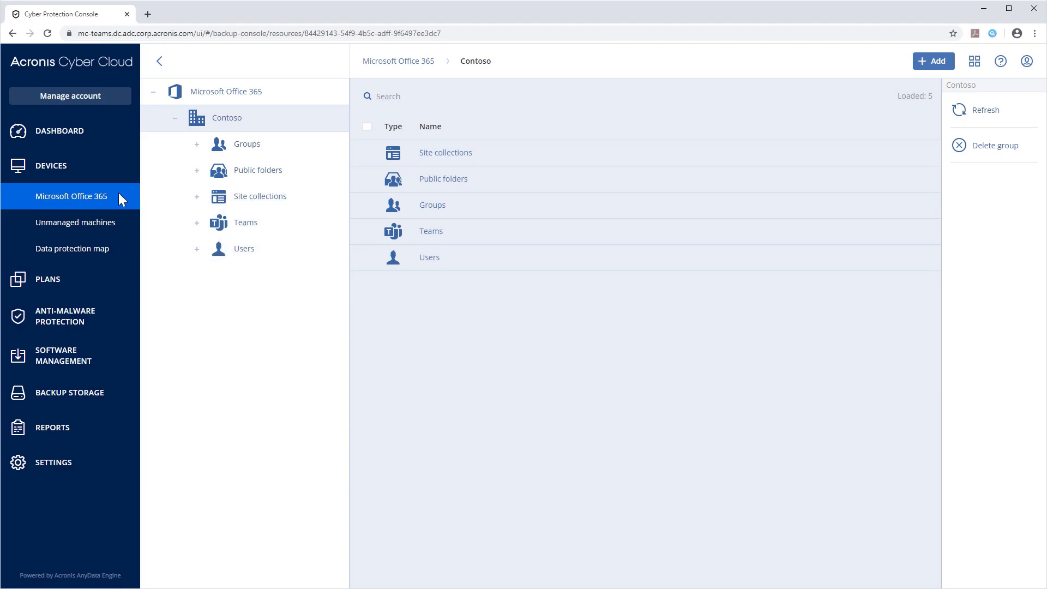
{"action": "mouse_move", "coordinate": [213, 295]}
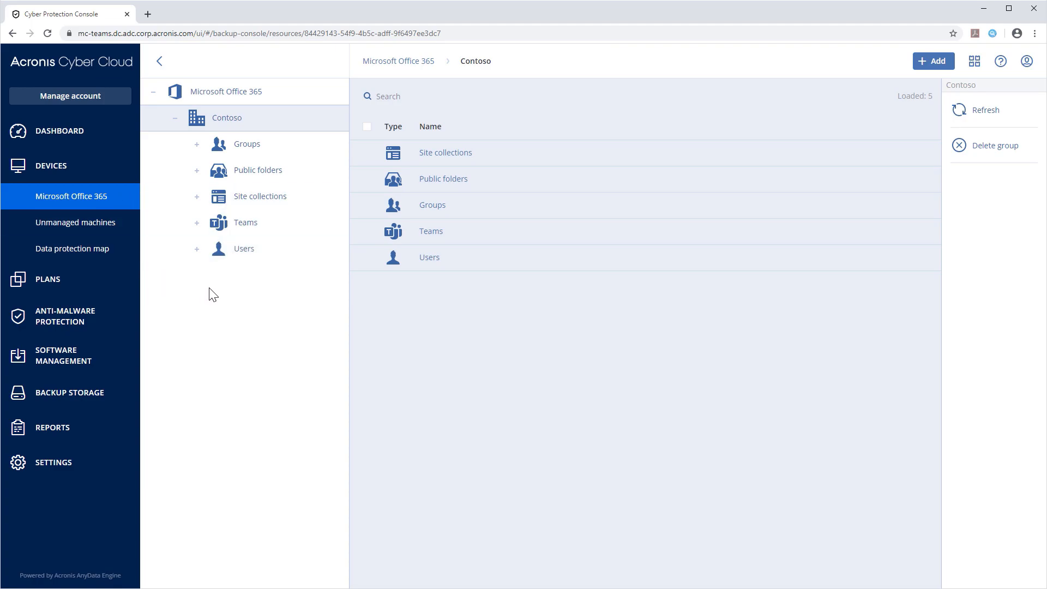
{"action": "mouse_move", "coordinate": [830, 156]}
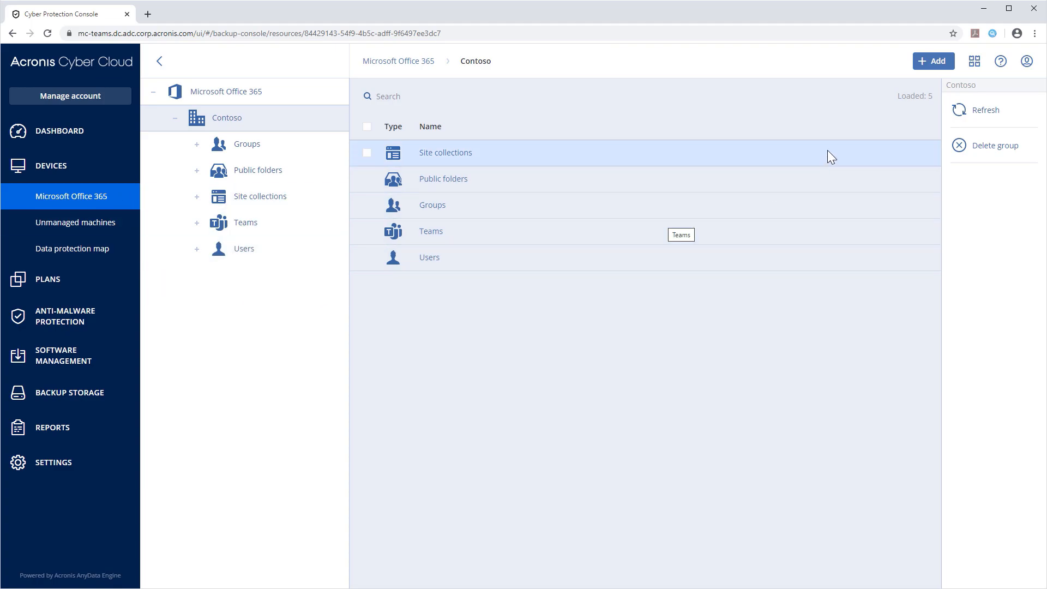
{"action": "left_click", "coordinate": [933, 61]}
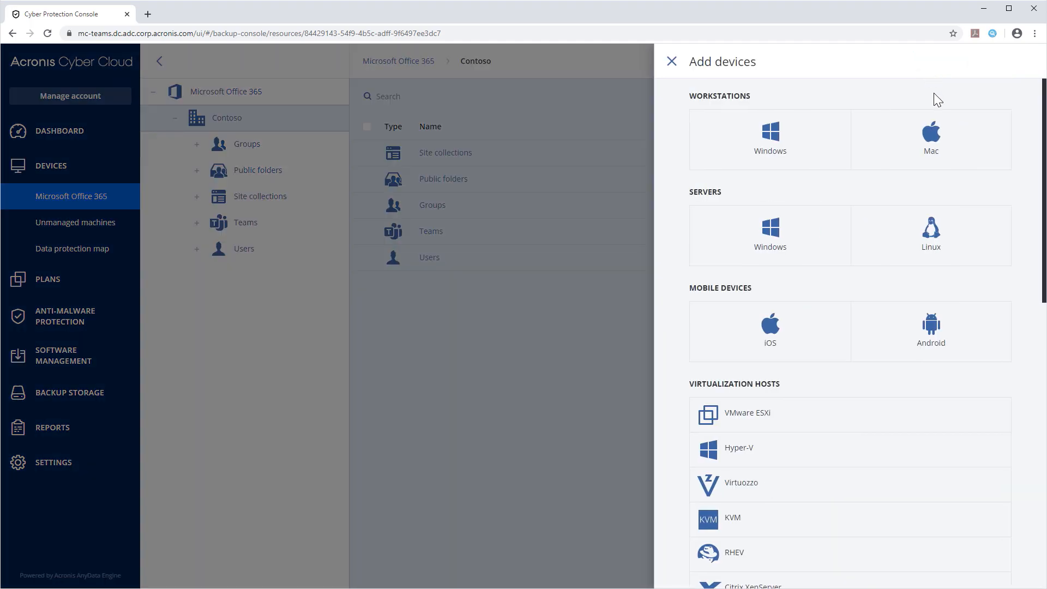
{"action": "scroll", "scroll_direction": "down", "scroll_amount": 3}
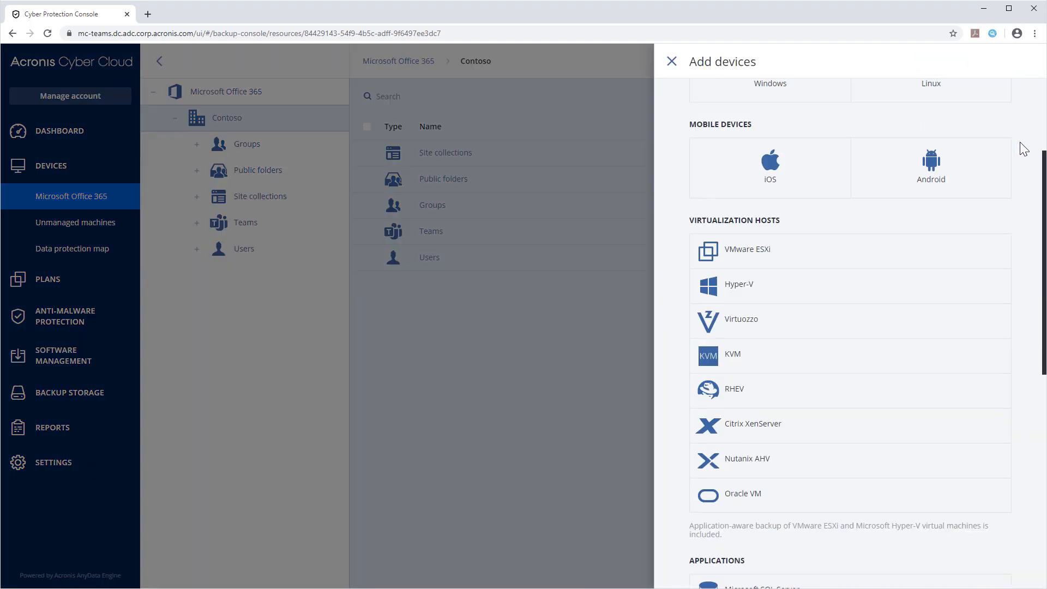
{"action": "scroll", "scroll_direction": "down", "scroll_amount": 3}
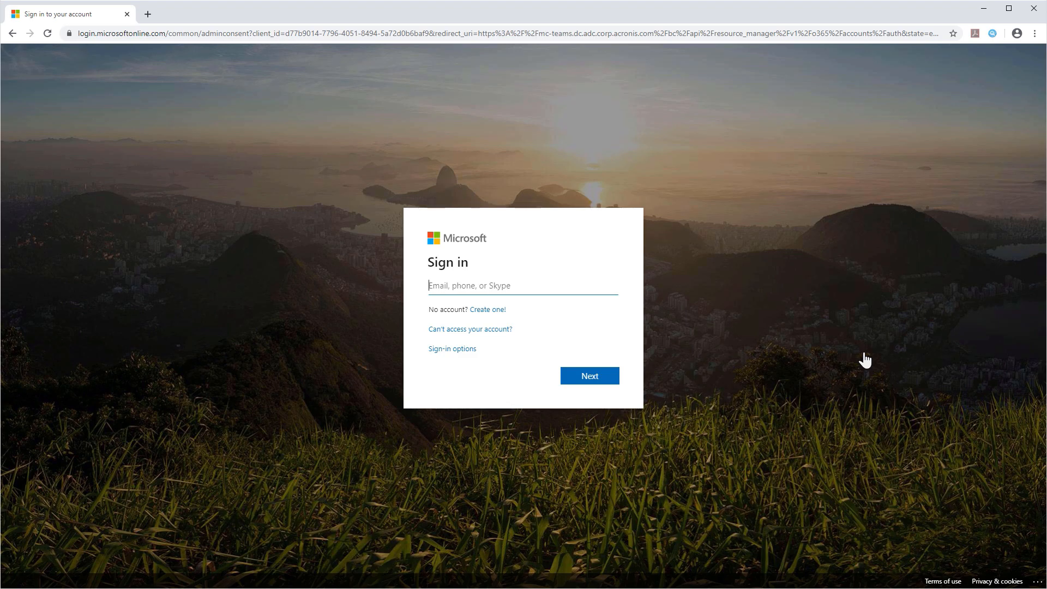
{"action": "mouse_move", "coordinate": [682, 311]}
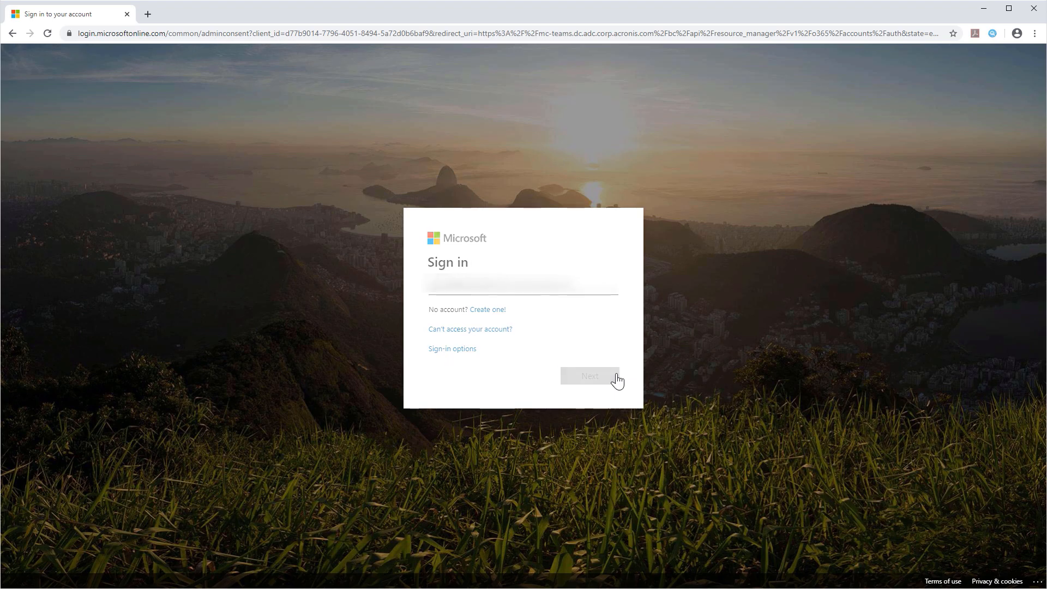
Step: Sign in as the Contoso administrator and accept the Backup Service permissions for the organization
{"action": "left_click", "coordinate": [589, 376]}
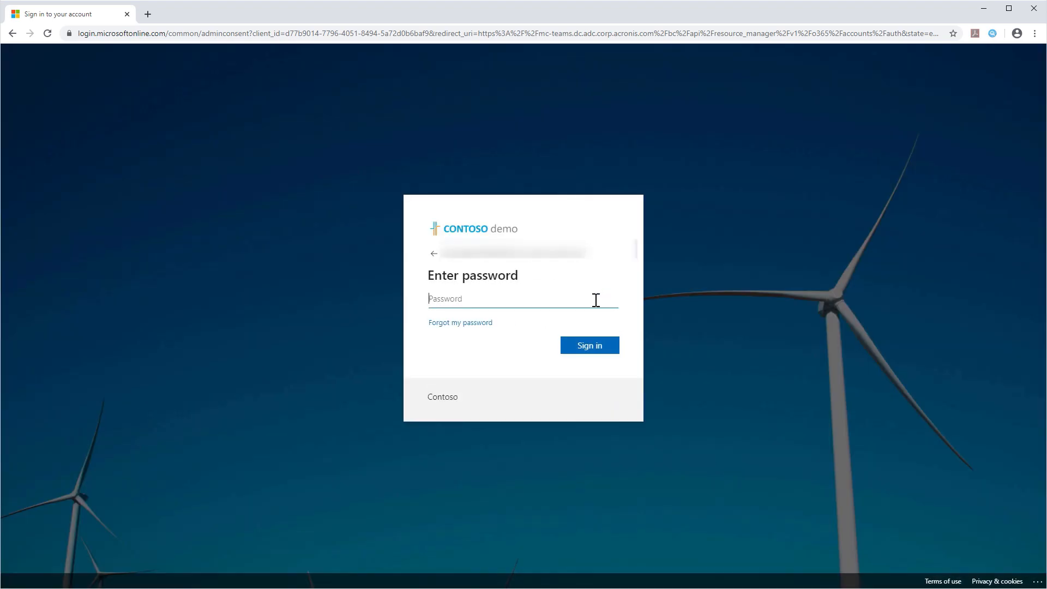
{"action": "type", "text": "password"}
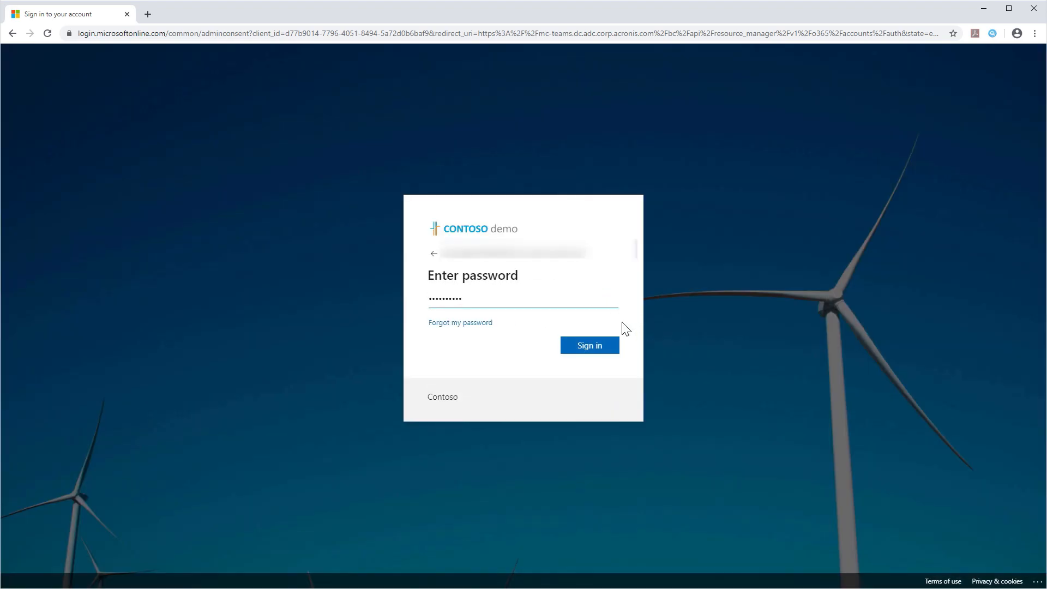
{"action": "left_click", "coordinate": [589, 346]}
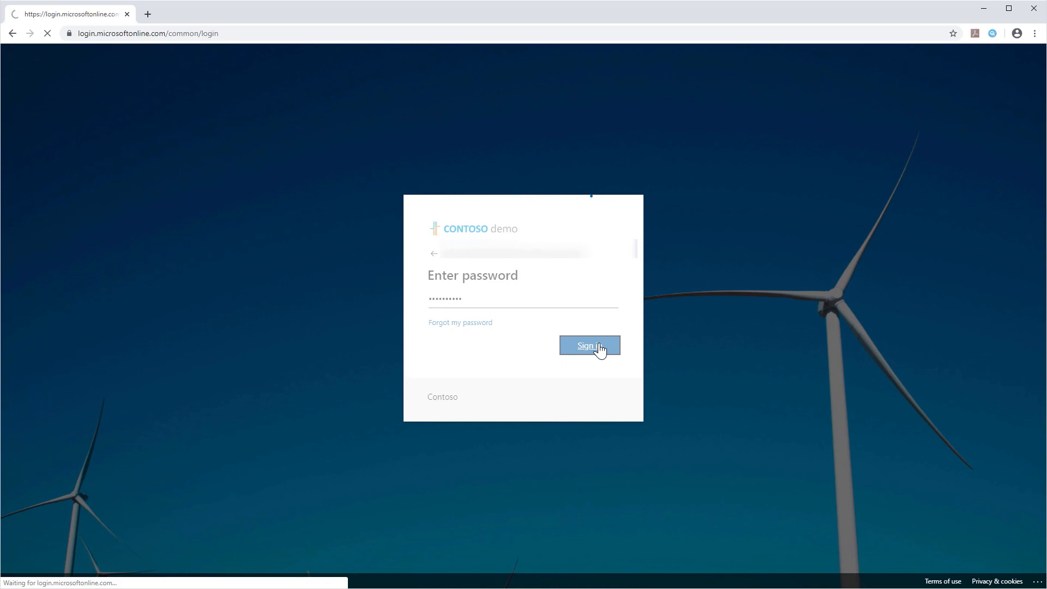
{"action": "left_click", "coordinate": [589, 346]}
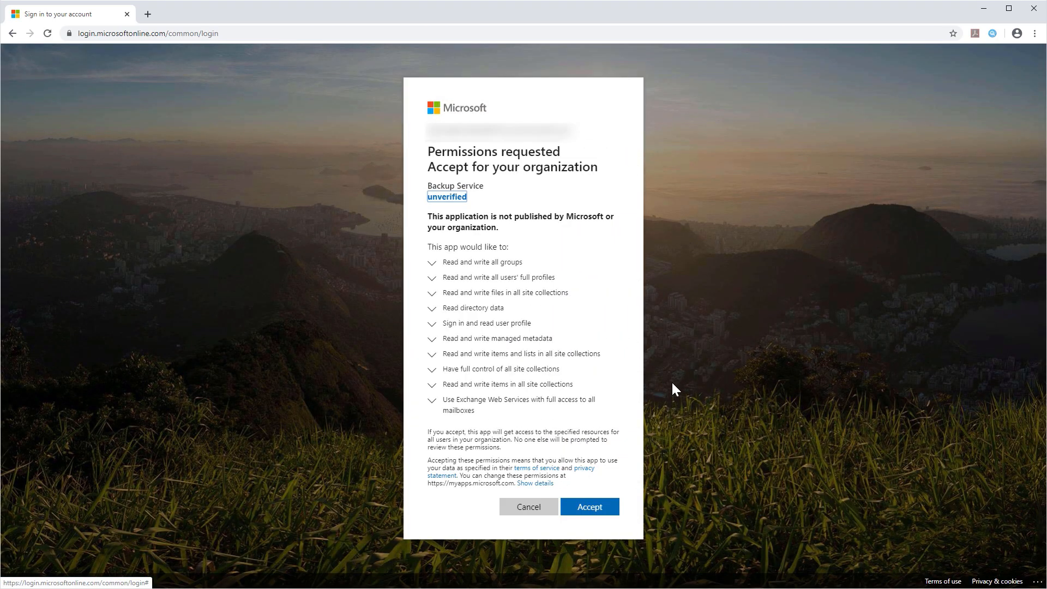
{"action": "left_click", "coordinate": [589, 506]}
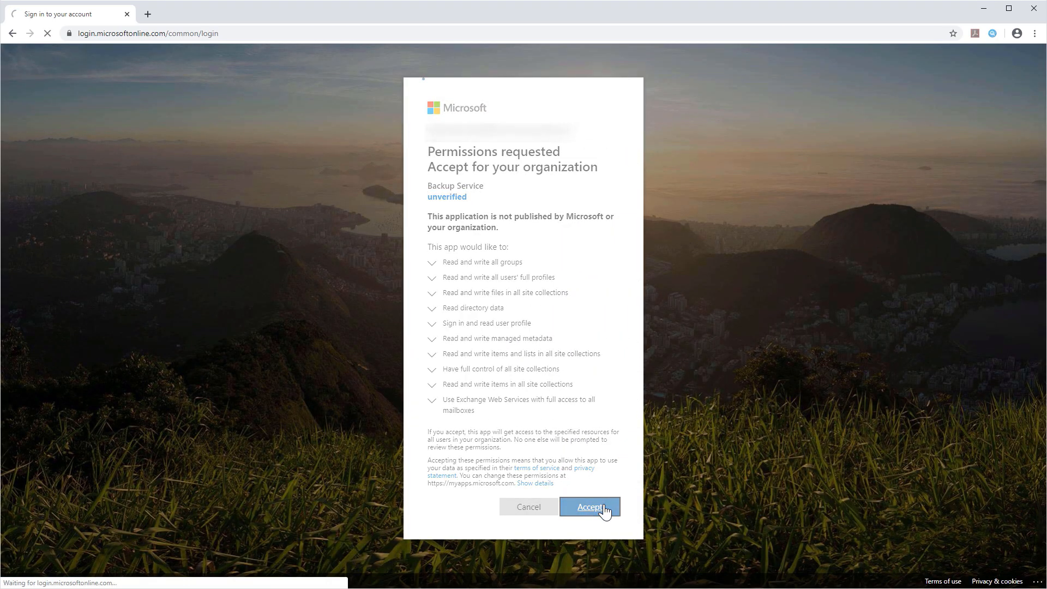
{"action": "left_click", "coordinate": [590, 506]}
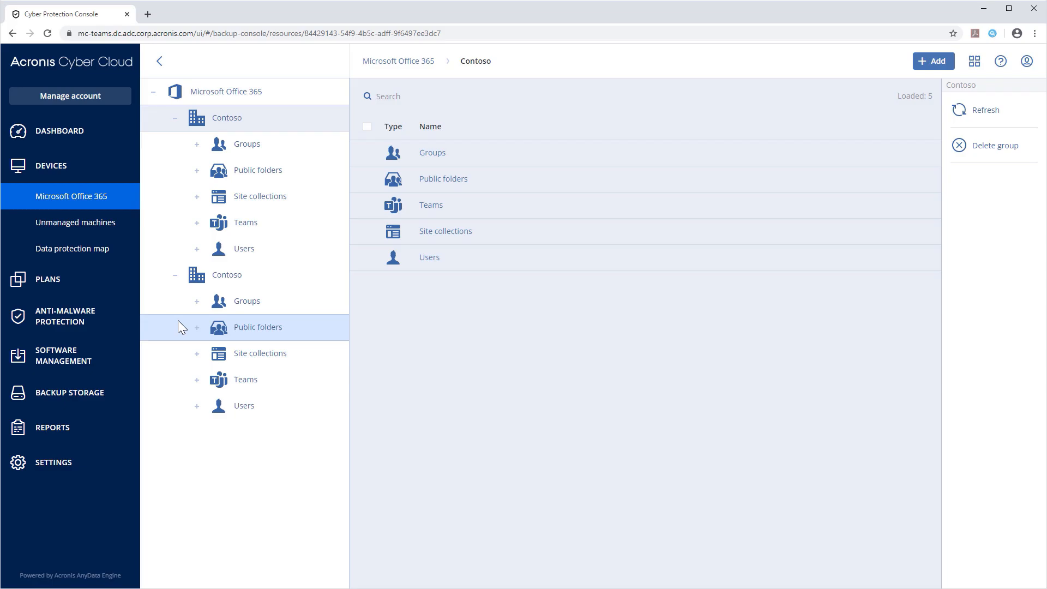
Step: Expand Contoso > Teams to list all 11 teams, each not protected and never backed up
{"action": "left_click", "coordinate": [174, 275]}
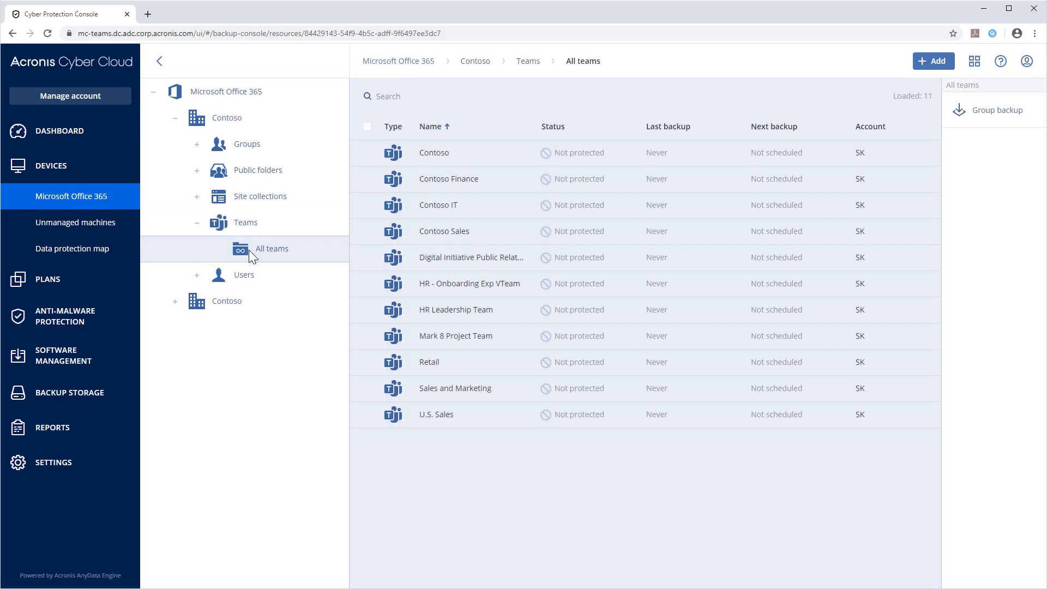
{"action": "mouse_move", "coordinate": [264, 325]}
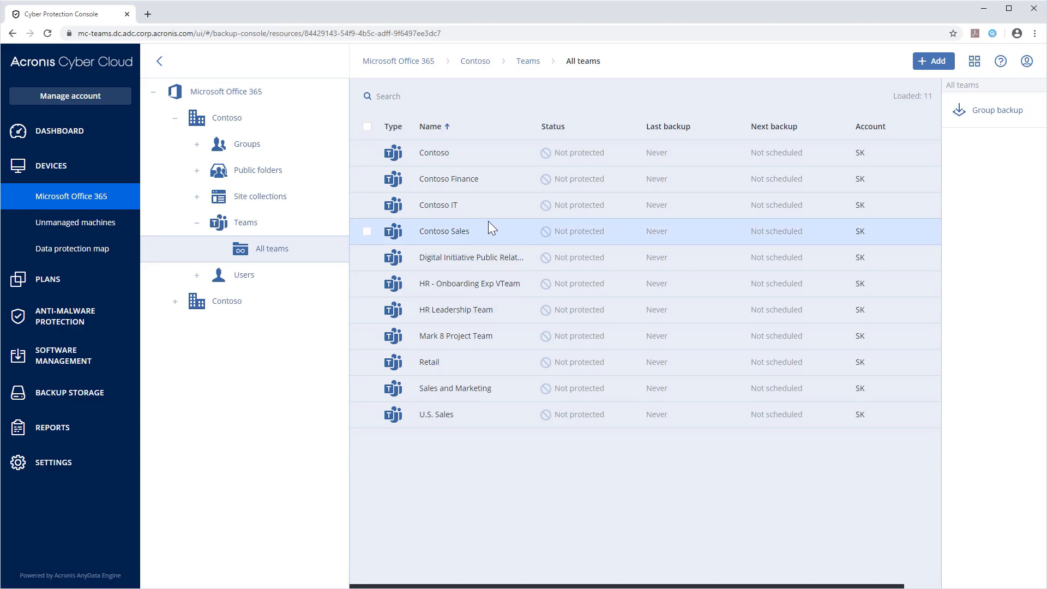
Step: Apply a Microsoft Teams to Cloud storage backup plan to Contoso IT and run it now
{"action": "left_click", "coordinate": [439, 205]}
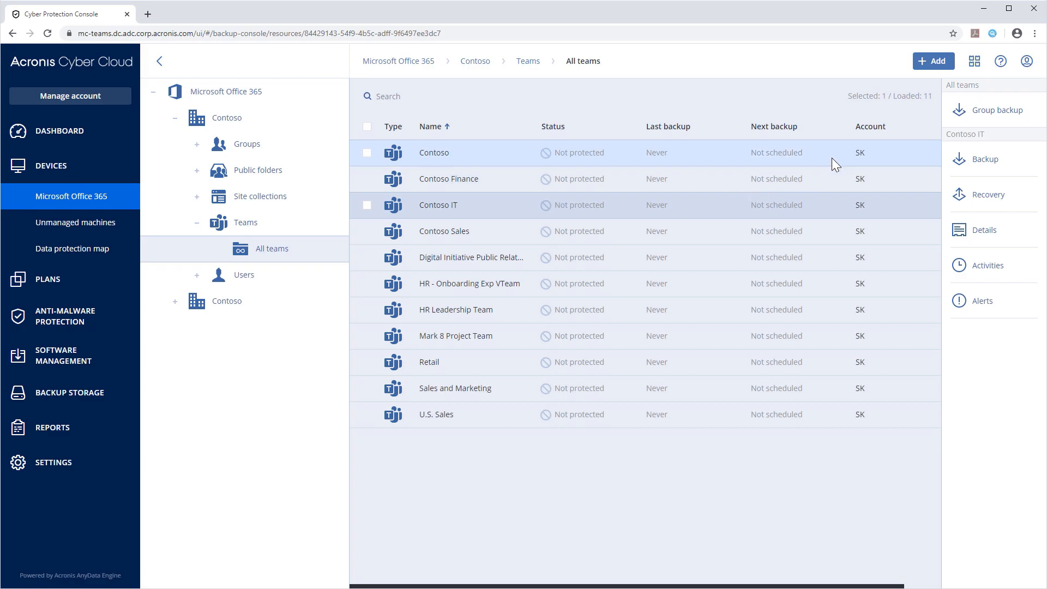
{"action": "left_click", "coordinate": [982, 159]}
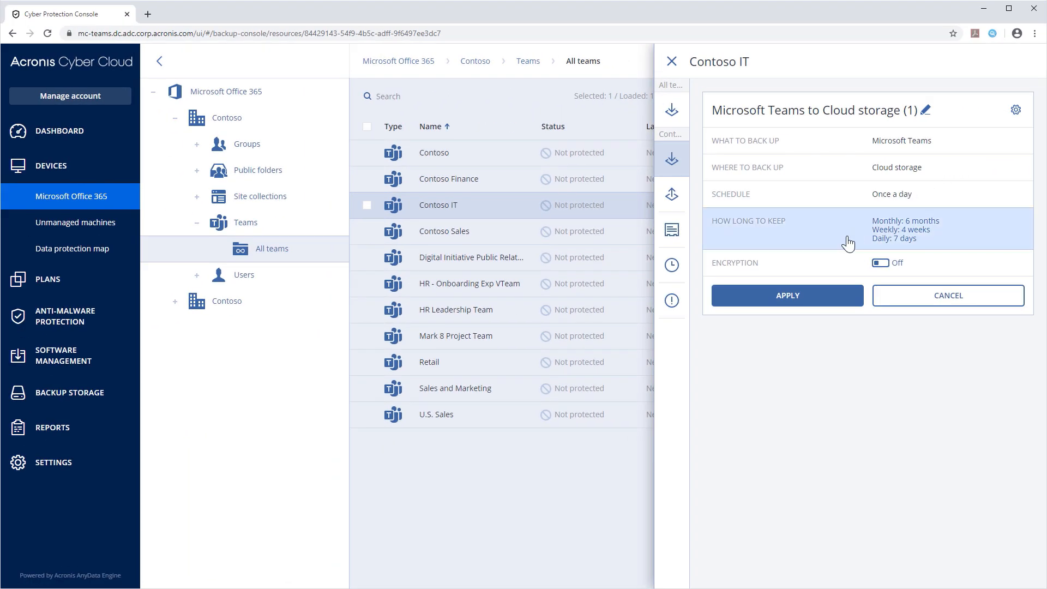
{"action": "left_click", "coordinate": [787, 296]}
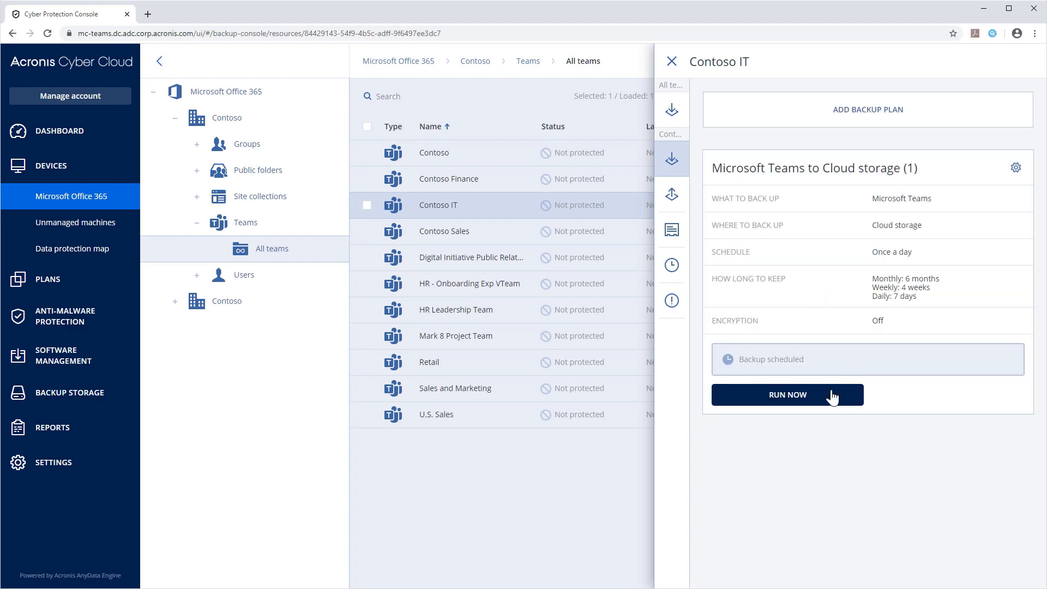
{"action": "left_click", "coordinate": [787, 394]}
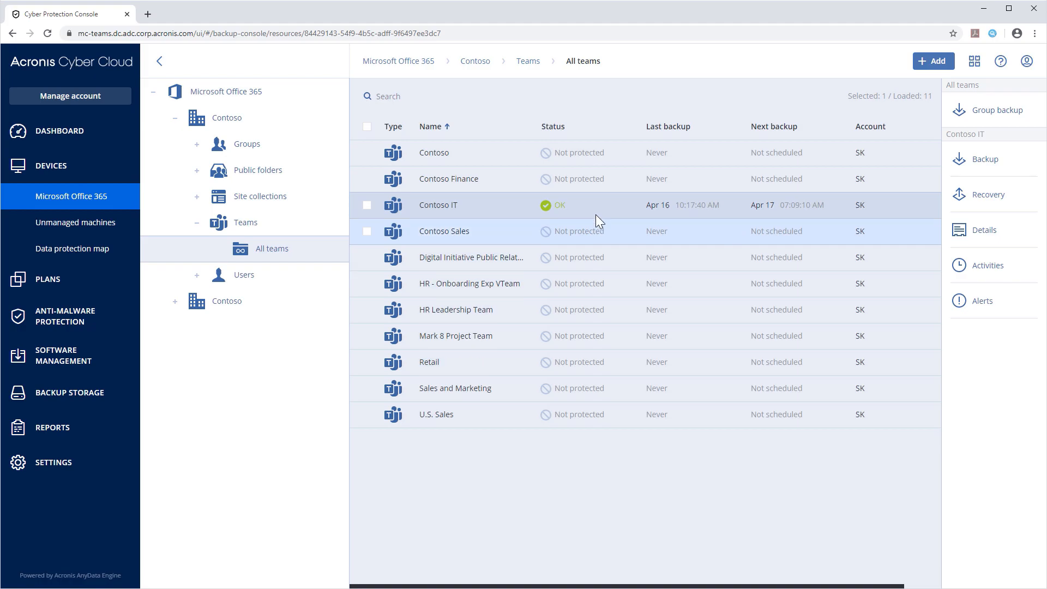
{"action": "mouse_move", "coordinate": [811, 231]}
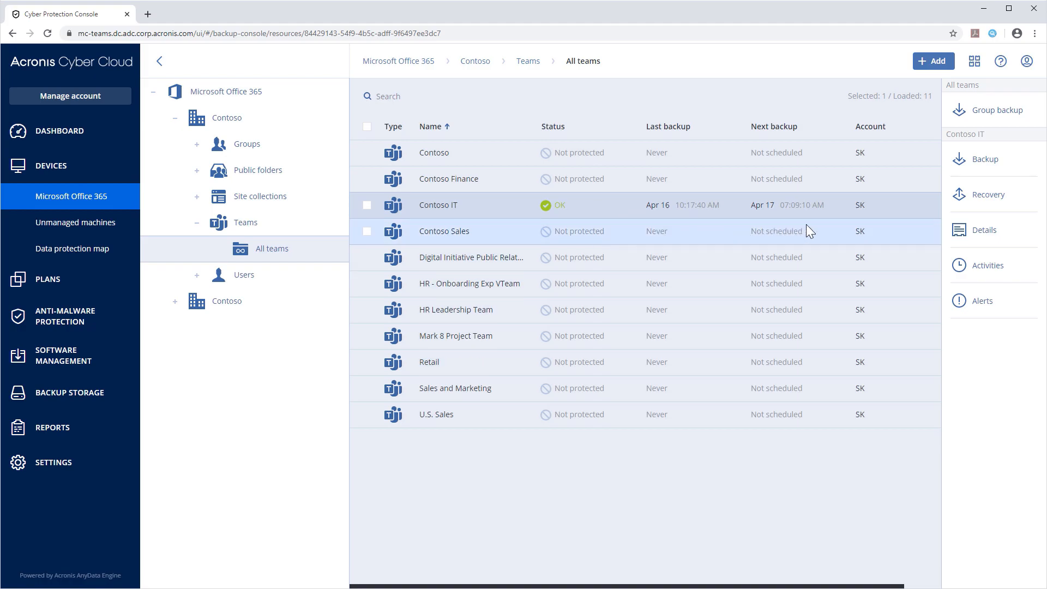
Step: Show Contoso IT's recovery points and the Channels / Entire Team / Email / Team site recover options
{"action": "left_click", "coordinate": [989, 194]}
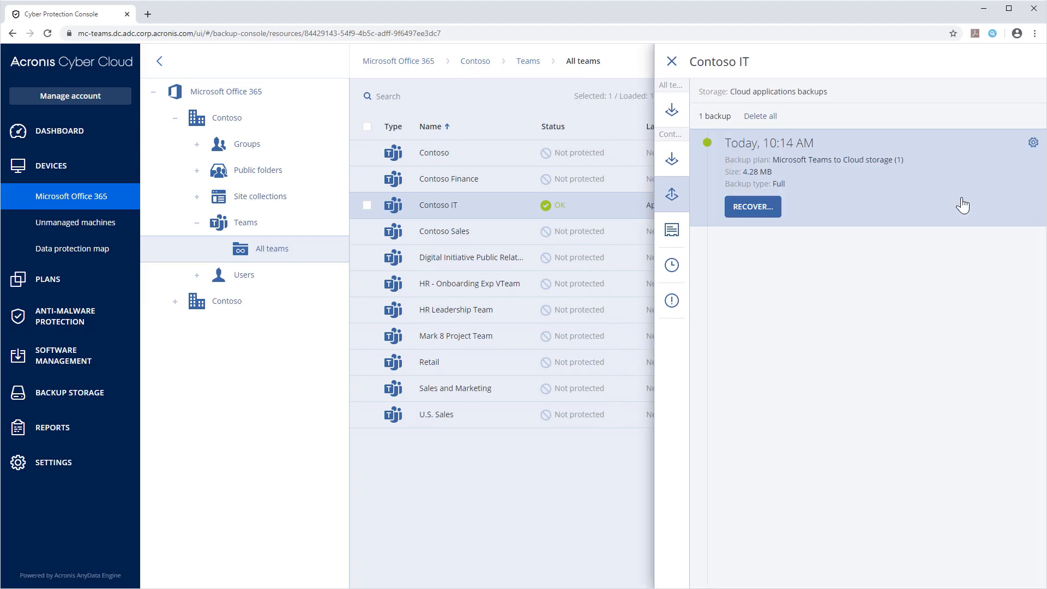
{"action": "mouse_move", "coordinate": [837, 196]}
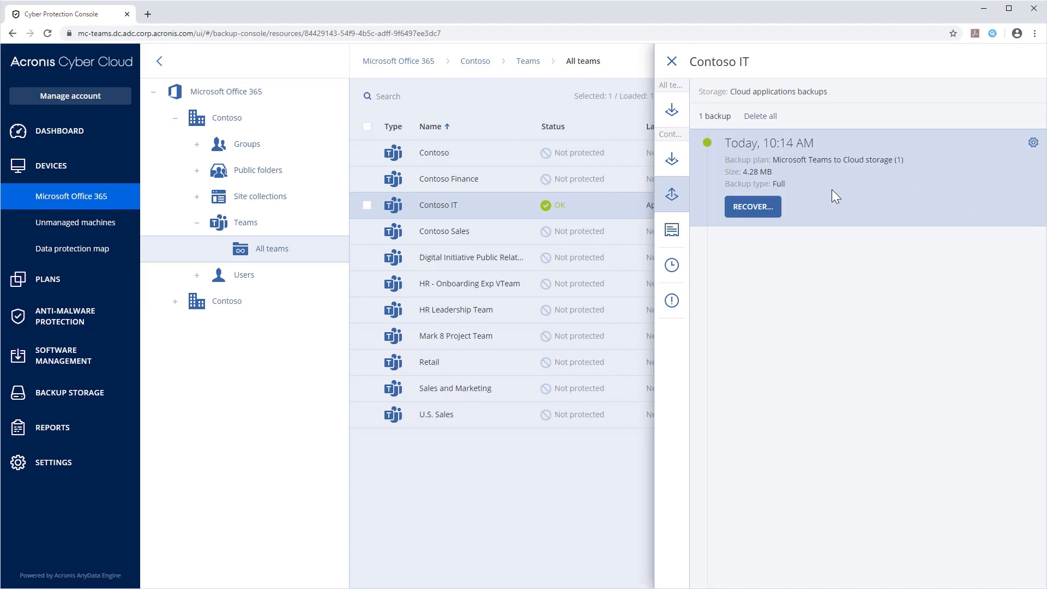
{"action": "left_click", "coordinate": [752, 206]}
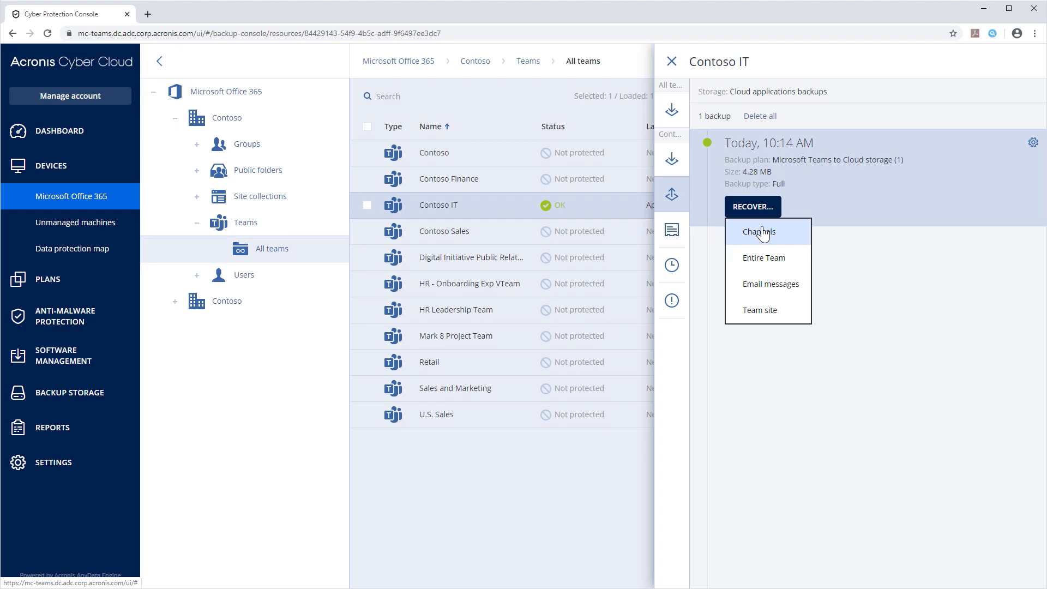
Step: Browse Service Strategy conversations and download the crashed-printer post from the backup
{"action": "left_click", "coordinate": [758, 232]}
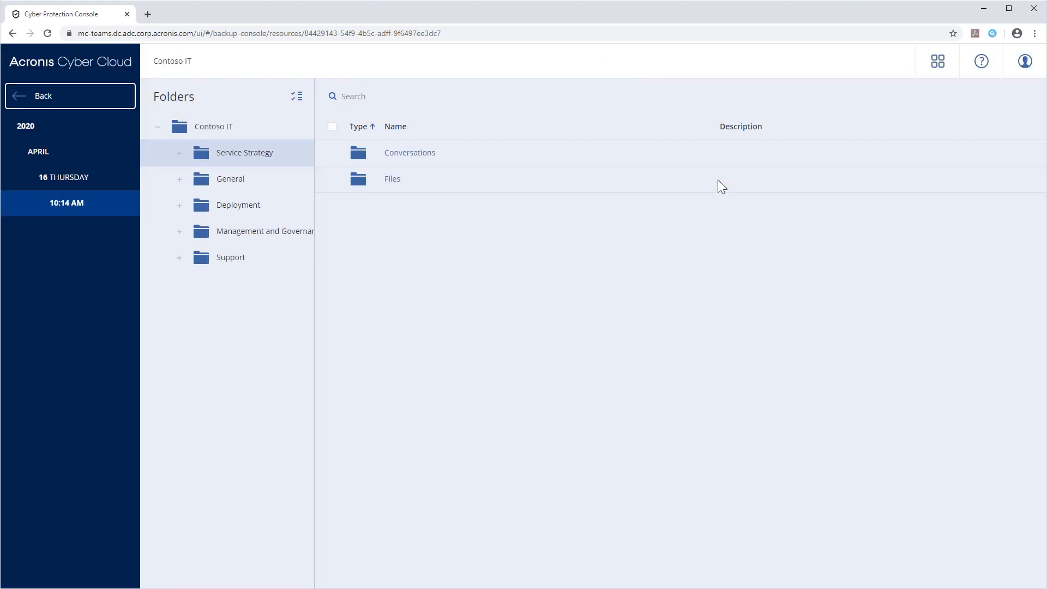
{"action": "left_click", "coordinate": [409, 153]}
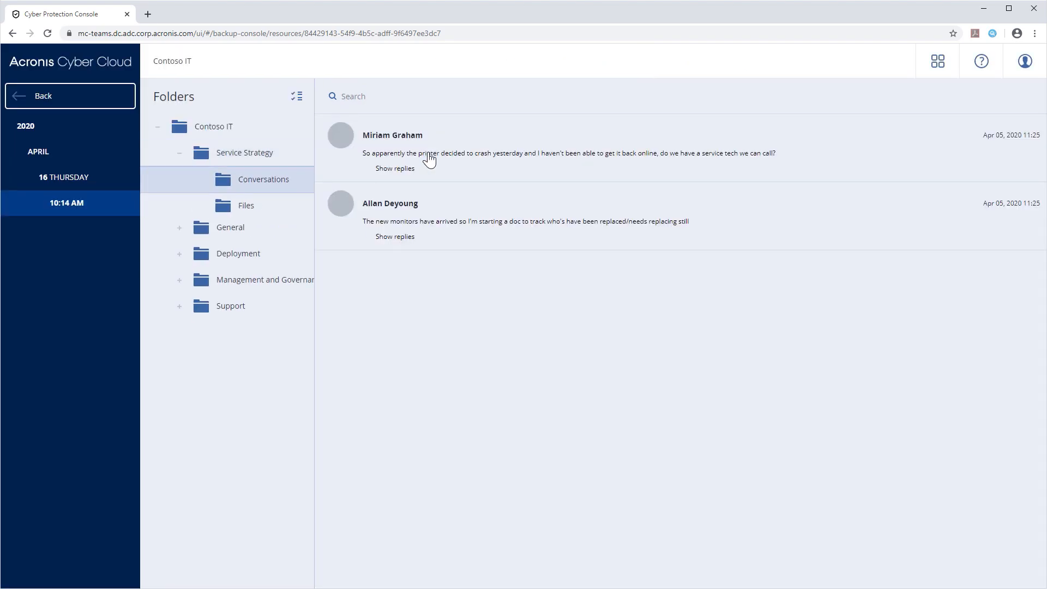
{"action": "left_click", "coordinate": [394, 168]}
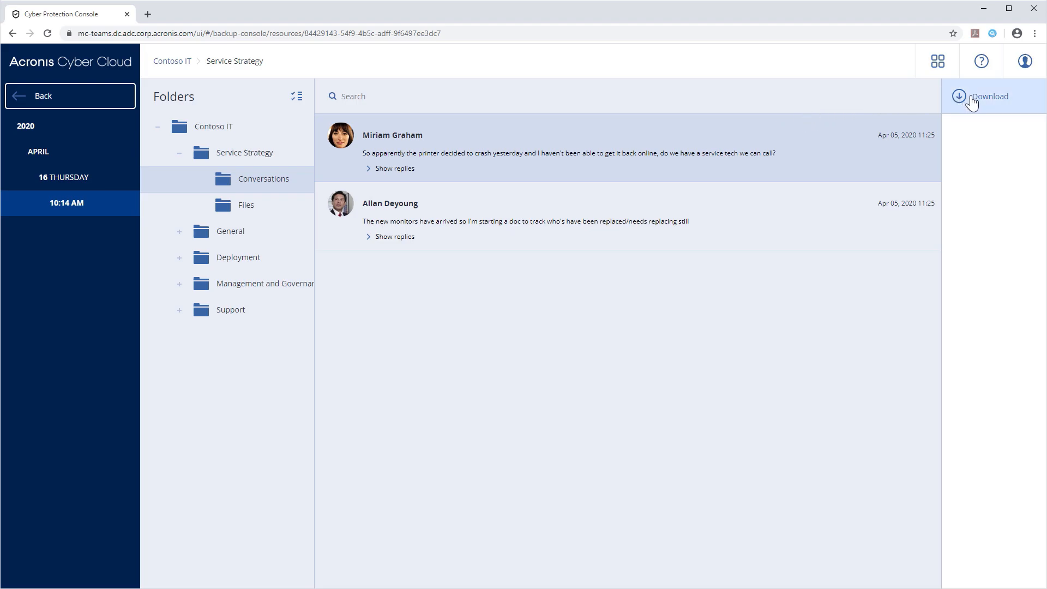
{"action": "left_click", "coordinate": [988, 96]}
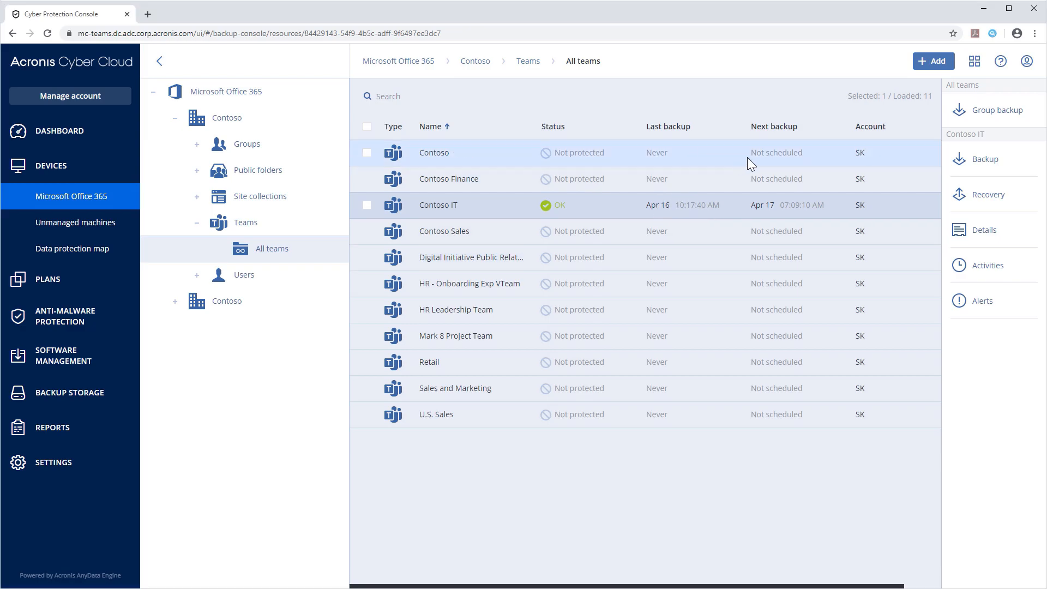
Step: Recover channels from Contoso IT's backup and browse to the Service Strategy files folder
{"action": "left_click", "coordinate": [983, 194]}
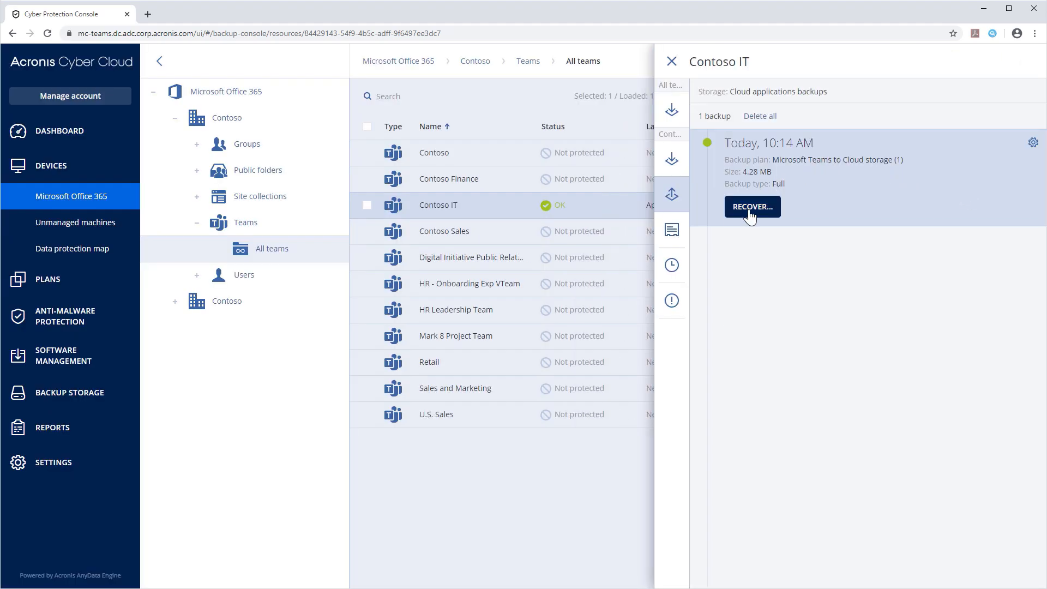
{"action": "left_click", "coordinate": [751, 206]}
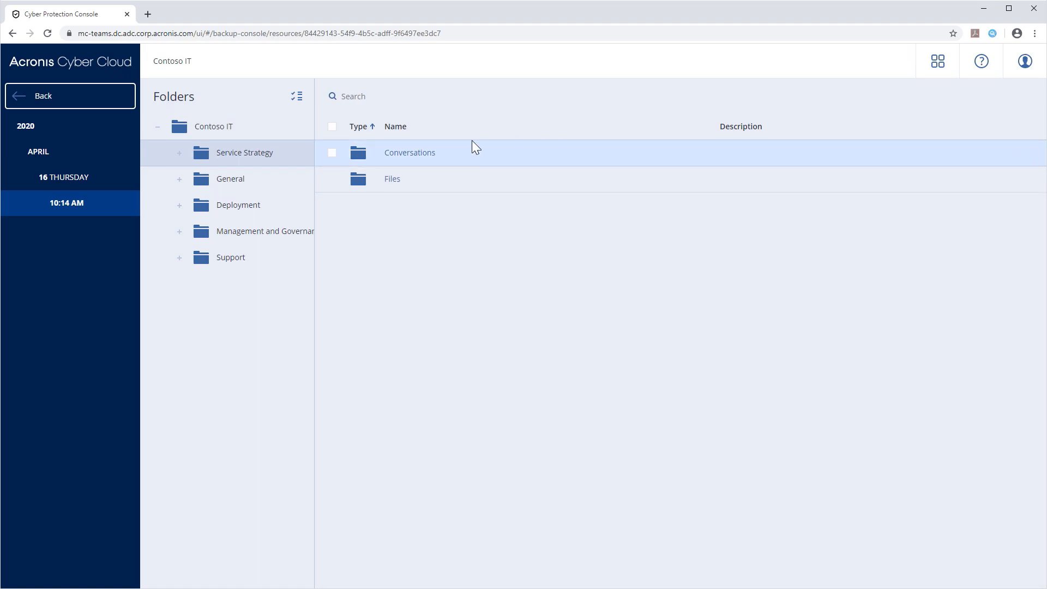
{"action": "left_click", "coordinate": [179, 153]}
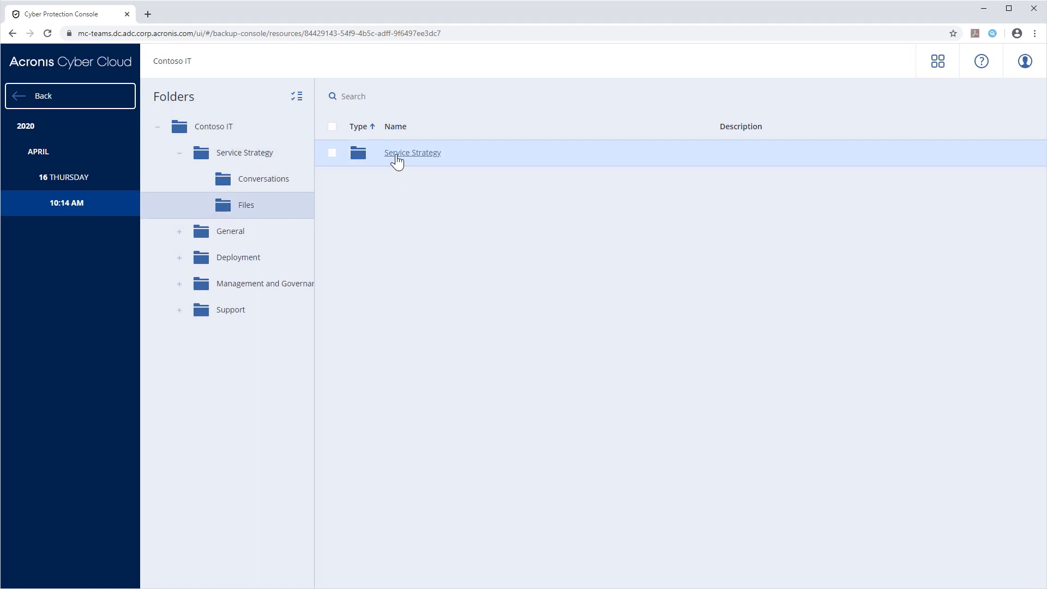
{"action": "left_click", "coordinate": [412, 153]}
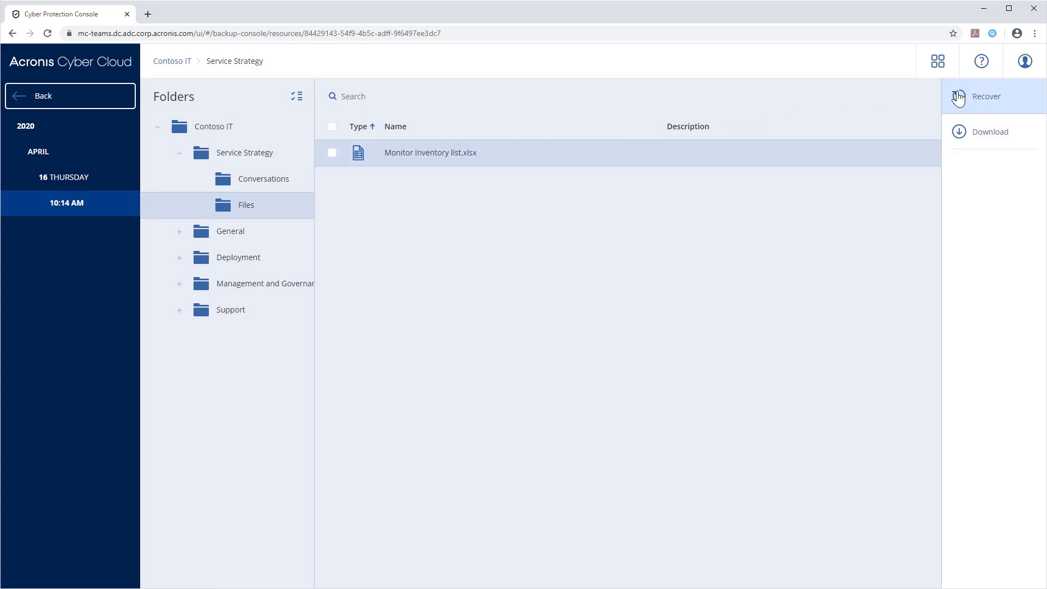
Step: Recover Monitor Inventory list.xlsx targeting the Contoso organization's Contoso Sales team
{"action": "left_click", "coordinate": [986, 96]}
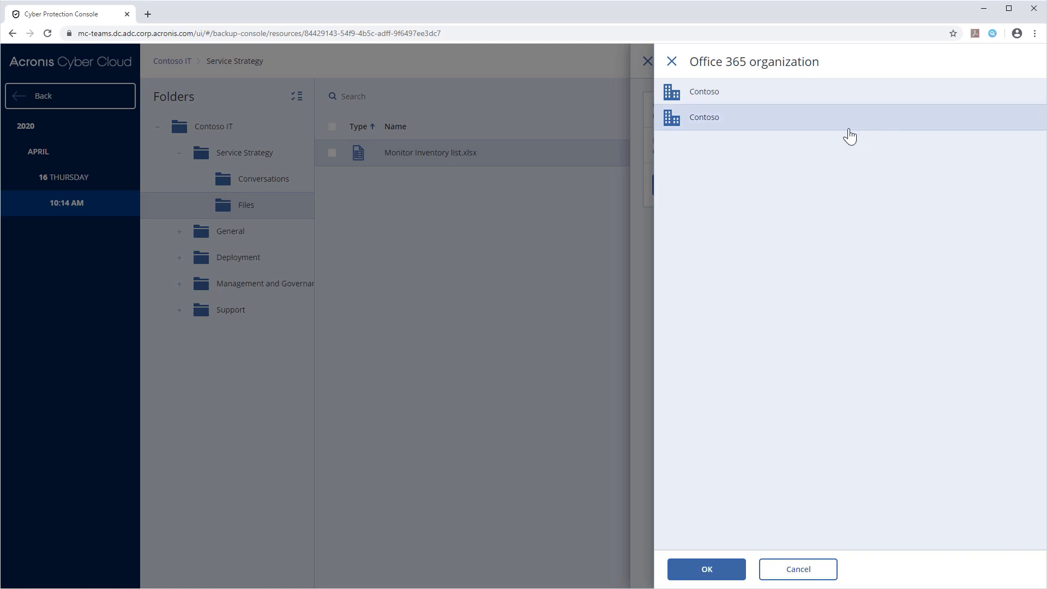
{"action": "mouse_move", "coordinate": [694, 427]}
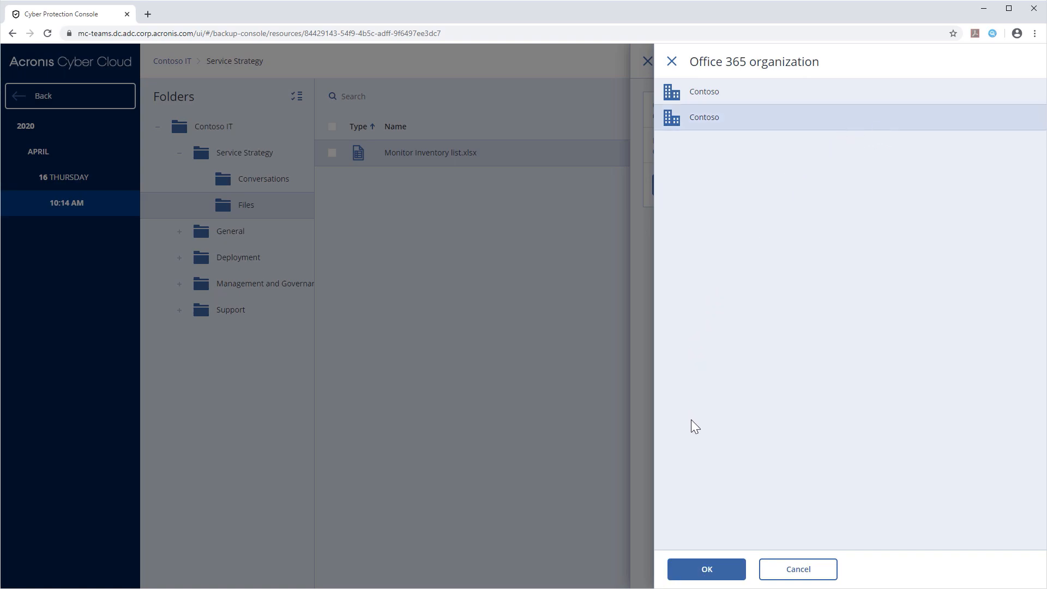
{"action": "left_click", "coordinate": [705, 569]}
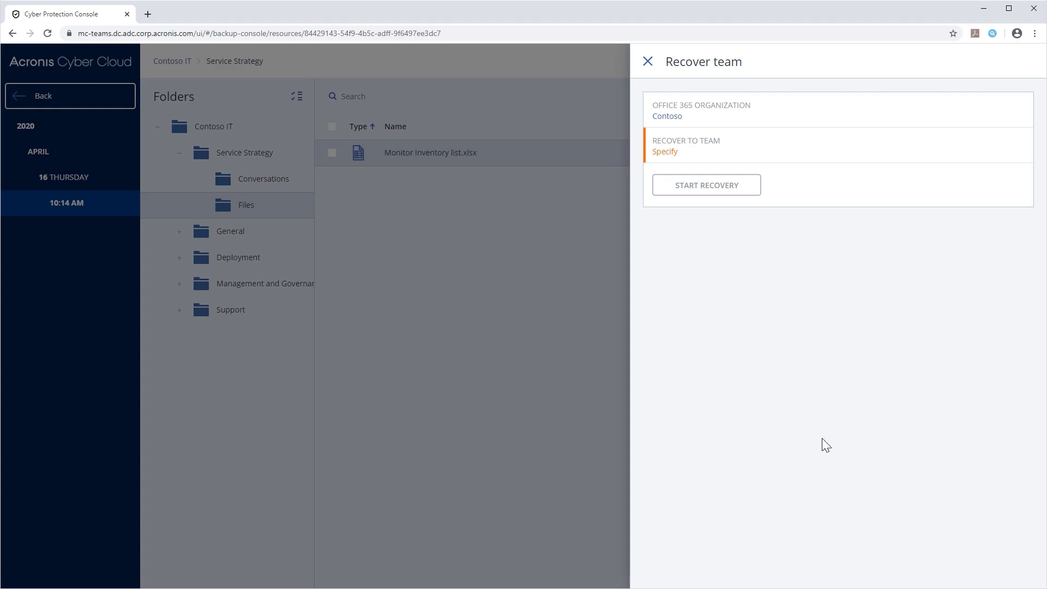
{"action": "left_click", "coordinate": [665, 152]}
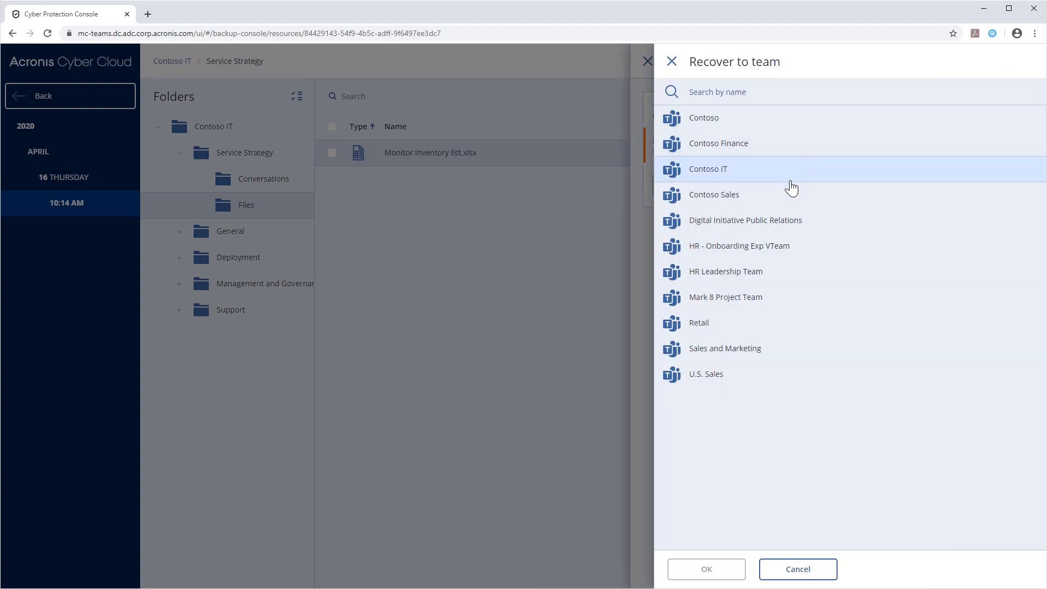
{"action": "left_click", "coordinate": [713, 195]}
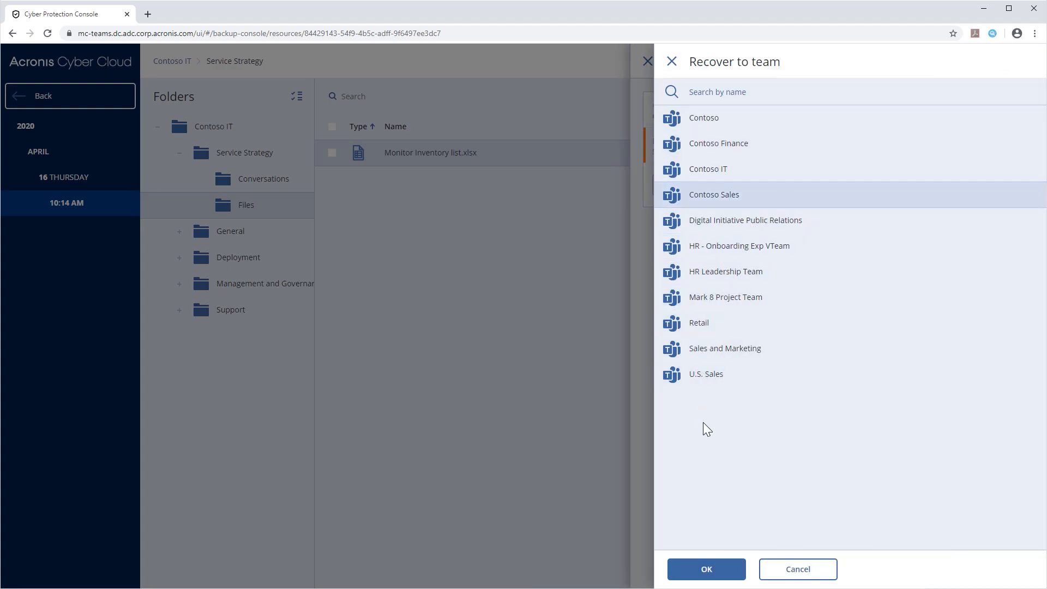
{"action": "left_click", "coordinate": [706, 569]}
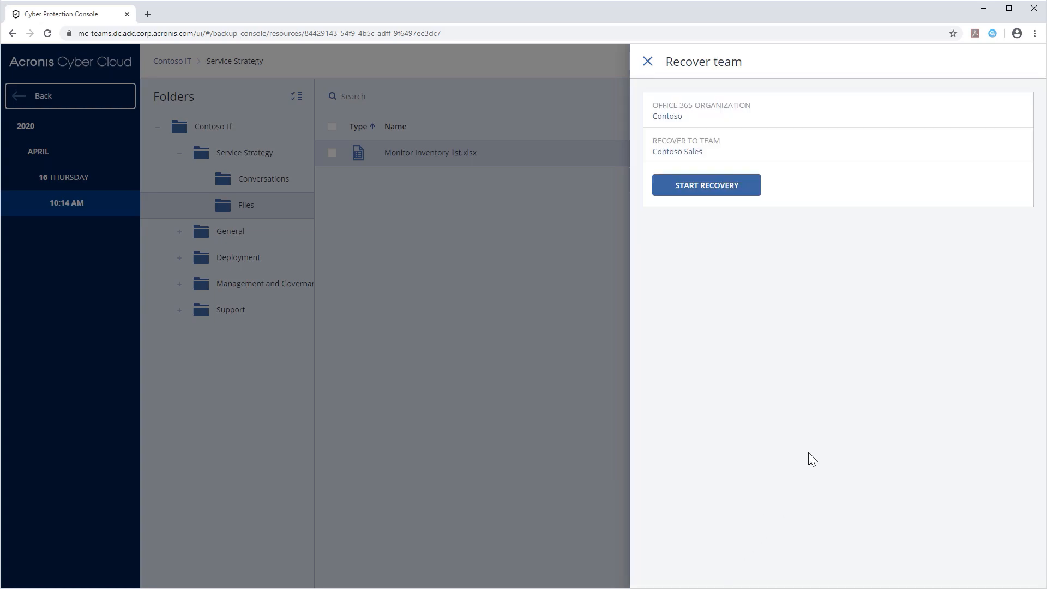
Step: Start the recovery overwriting only older content and view the running activity's progress
{"action": "left_click", "coordinate": [706, 186]}
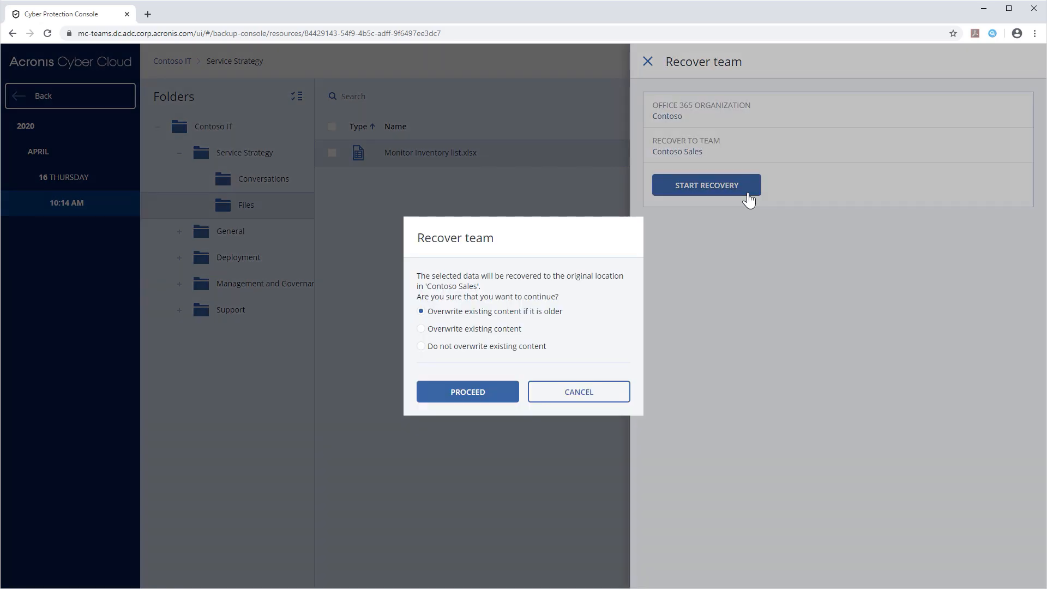
{"action": "left_click", "coordinate": [467, 391]}
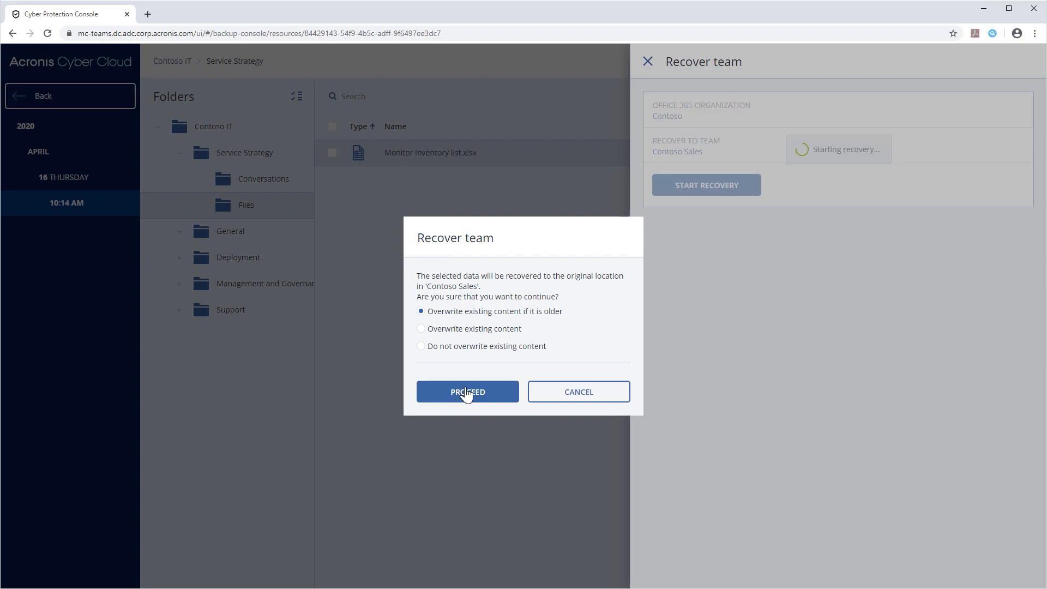
{"action": "left_click", "coordinate": [467, 391]}
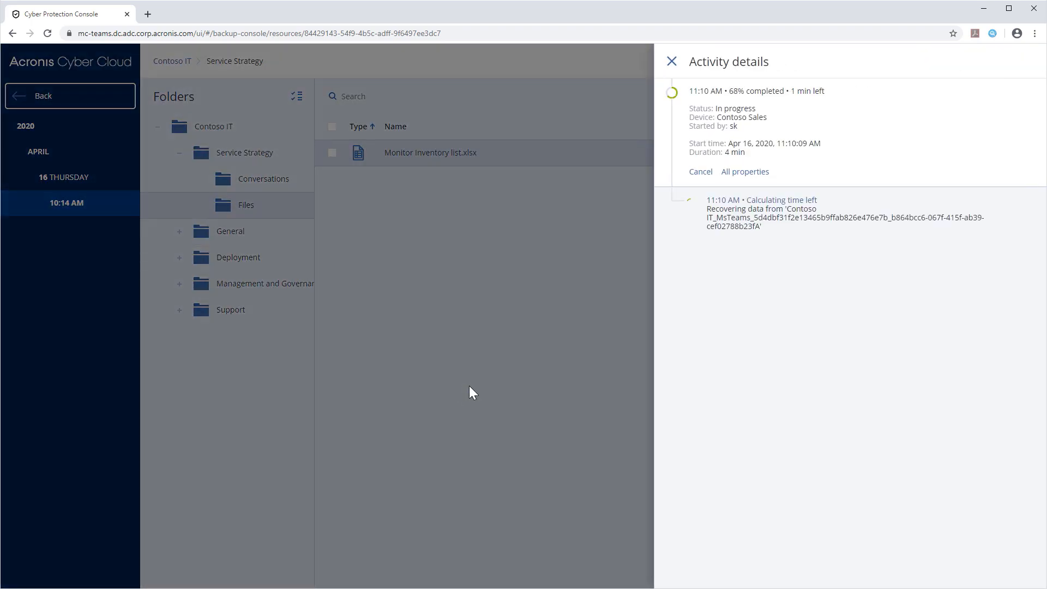
Step: Return to Contoso IT's channel list and mark the Service Strategy channel for recovery
{"action": "left_click", "coordinate": [671, 61]}
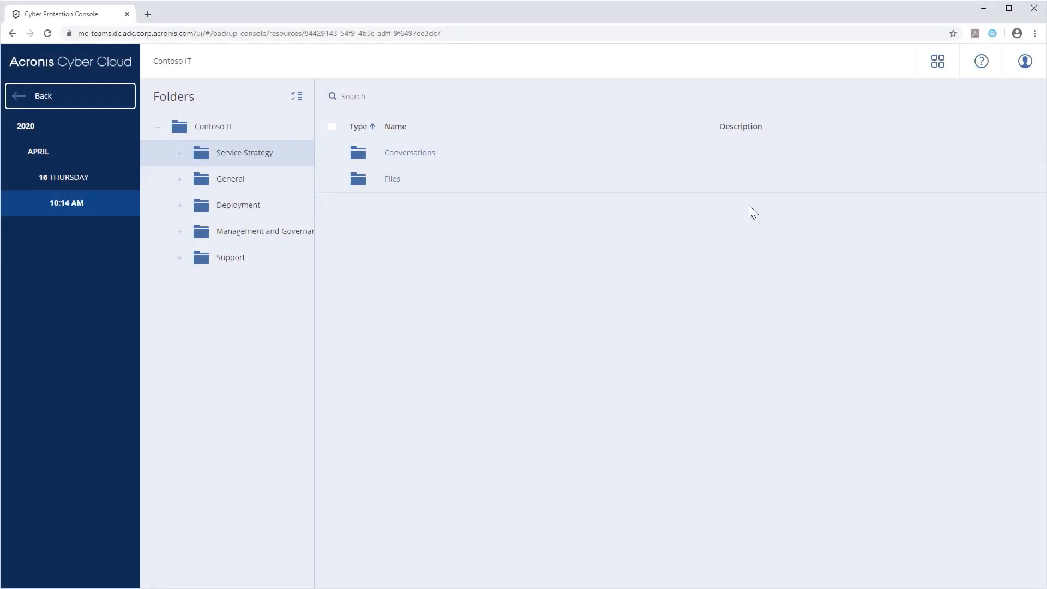
{"action": "left_click", "coordinate": [213, 126]}
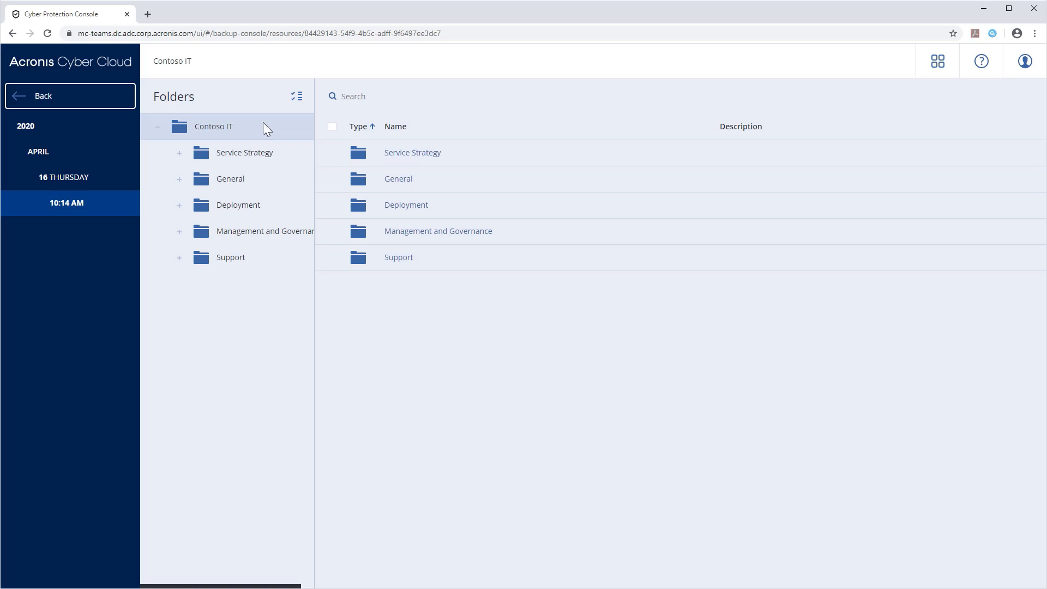
{"action": "left_click", "coordinate": [333, 153]}
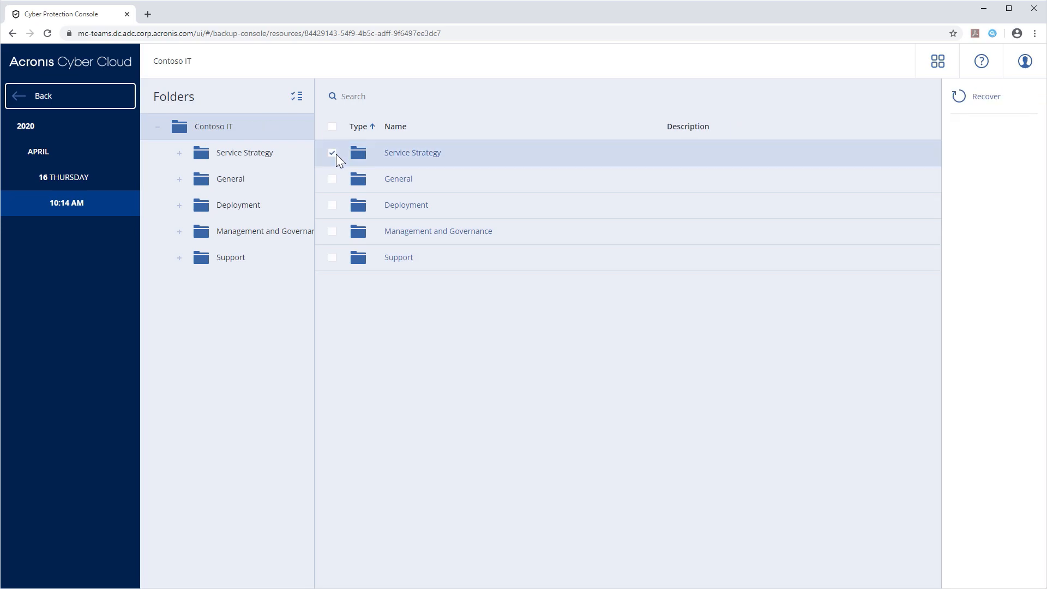
{"action": "mouse_move", "coordinate": [840, 80]}
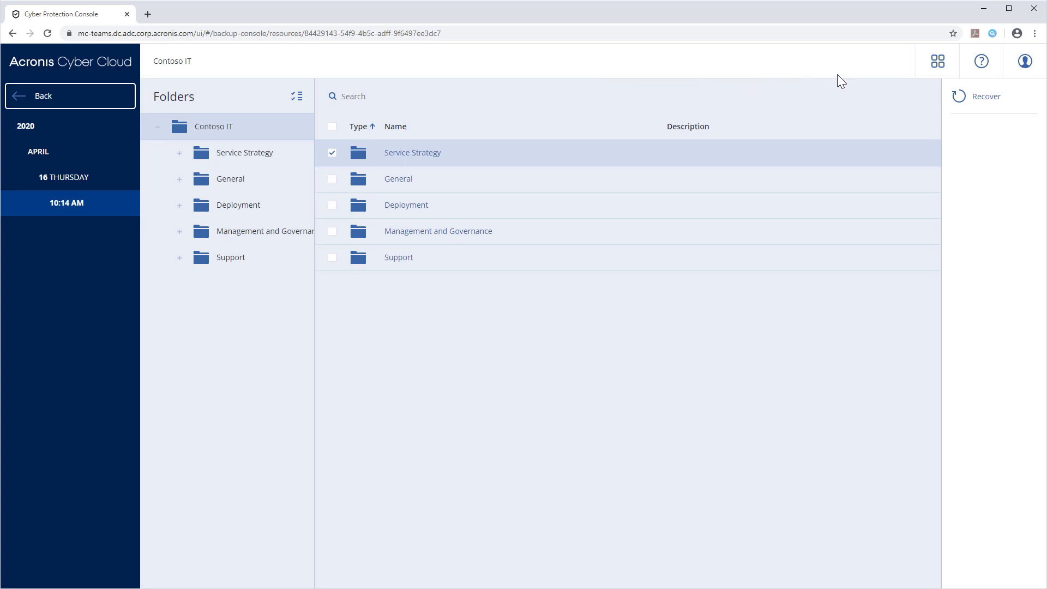
Step: Start recovering Service Strategy to its original Contoso IT location, overwriting only older content
{"action": "left_click", "coordinate": [985, 96]}
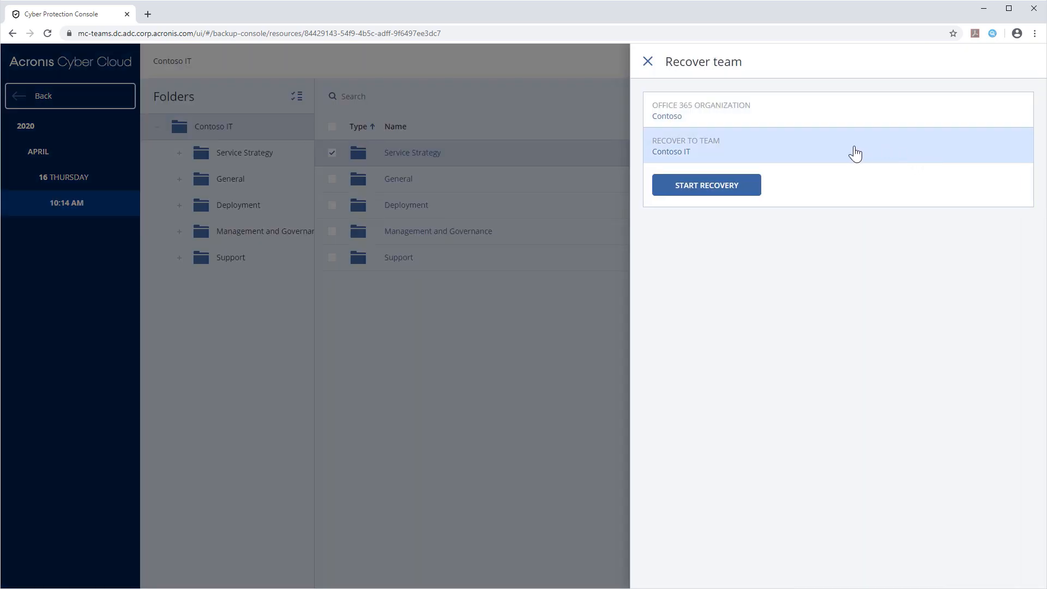
{"action": "left_click", "coordinate": [706, 185]}
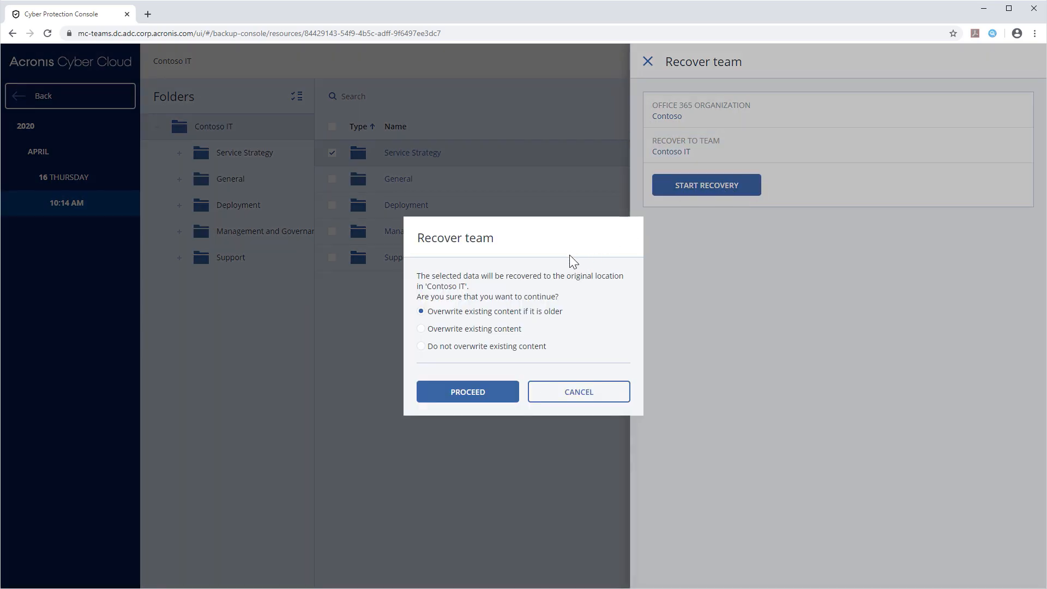
{"action": "left_click", "coordinate": [467, 392]}
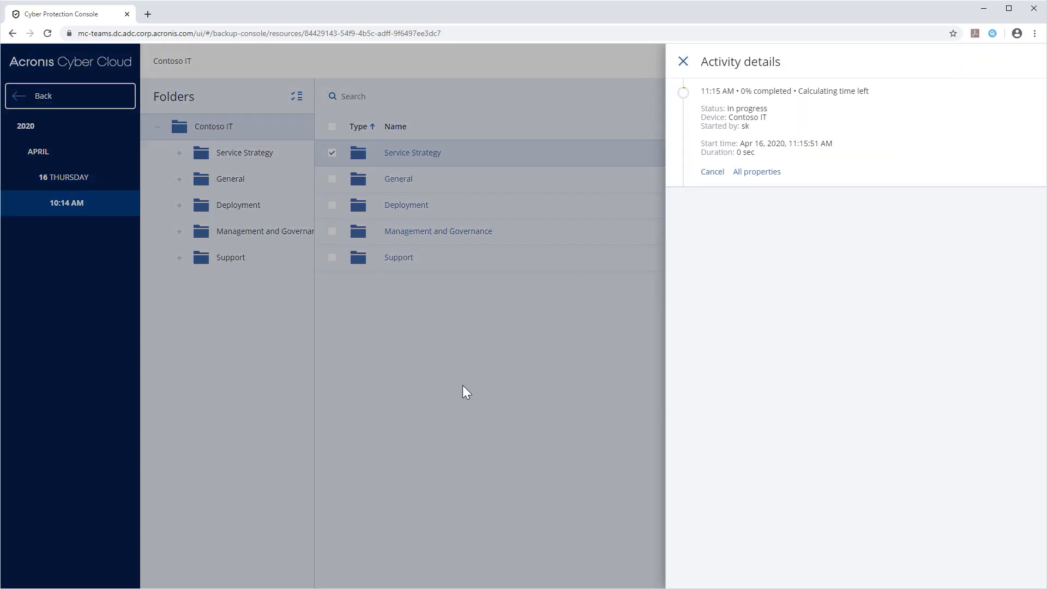